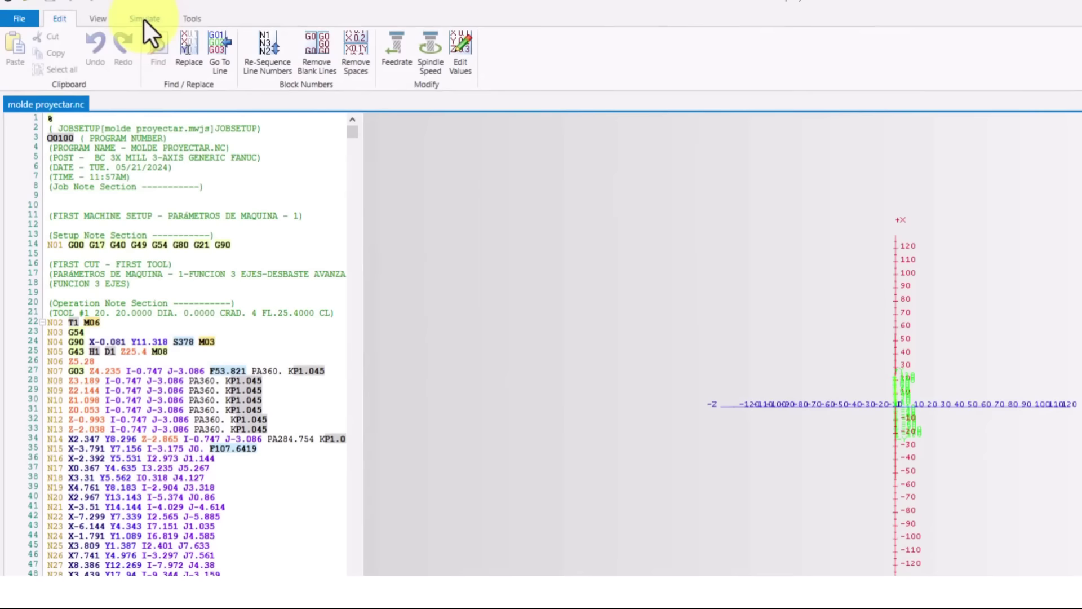
# Play the spiral toolpath backplot, reset it to the start, and enable stock material removal
pyautogui.click(145, 19)
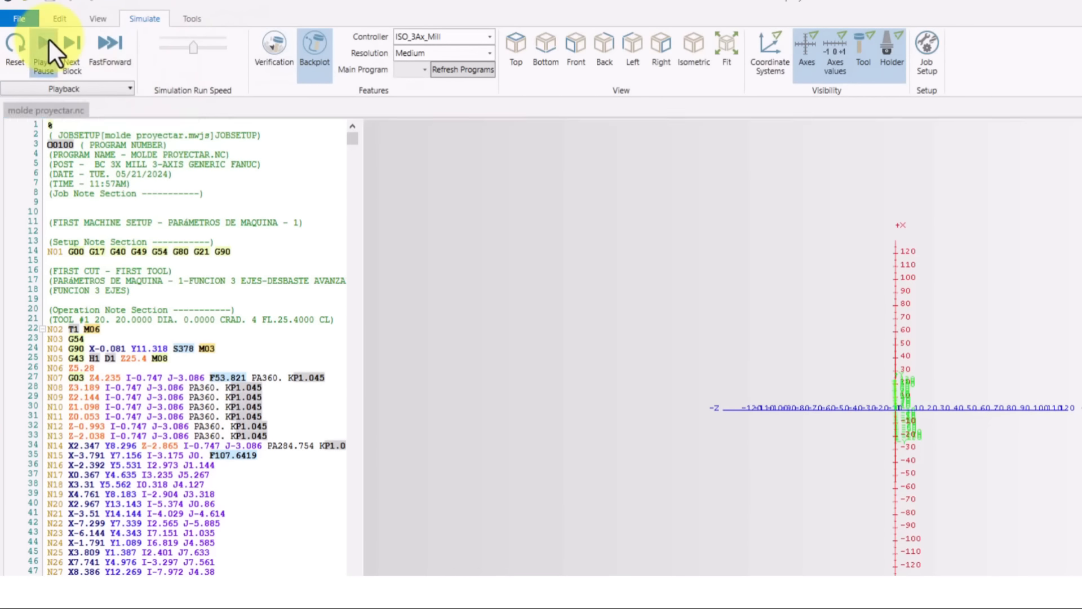
pyautogui.click(43, 42)
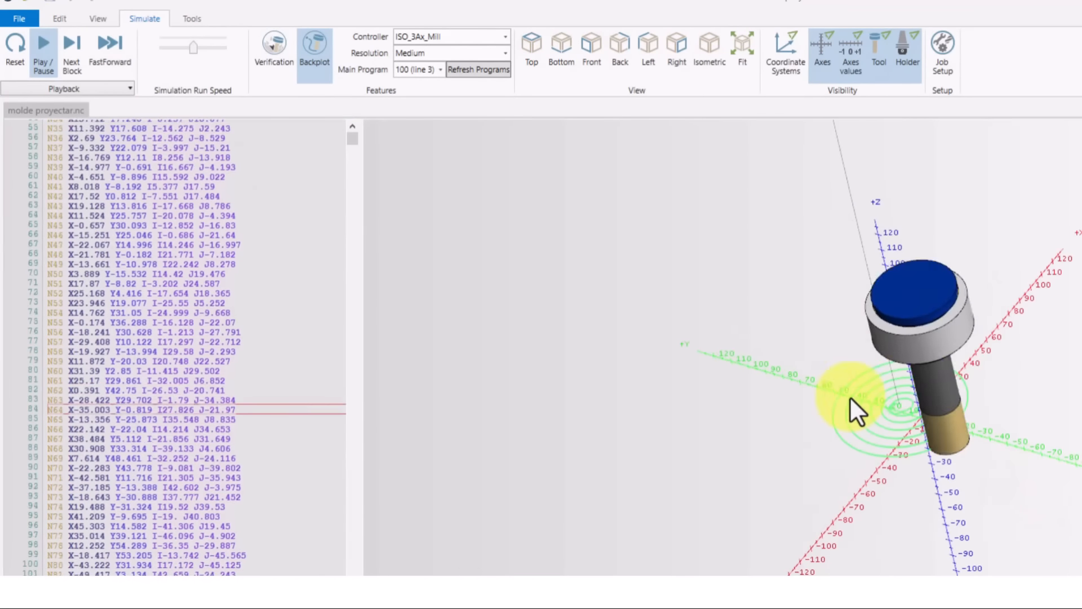
pyautogui.click(40, 42)
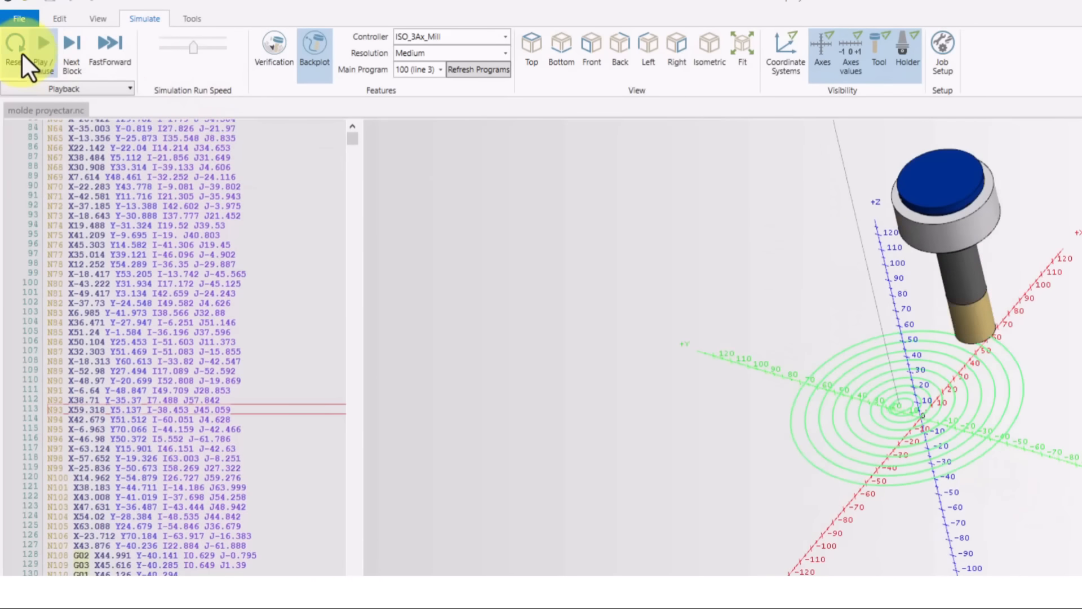
pyautogui.click(14, 46)
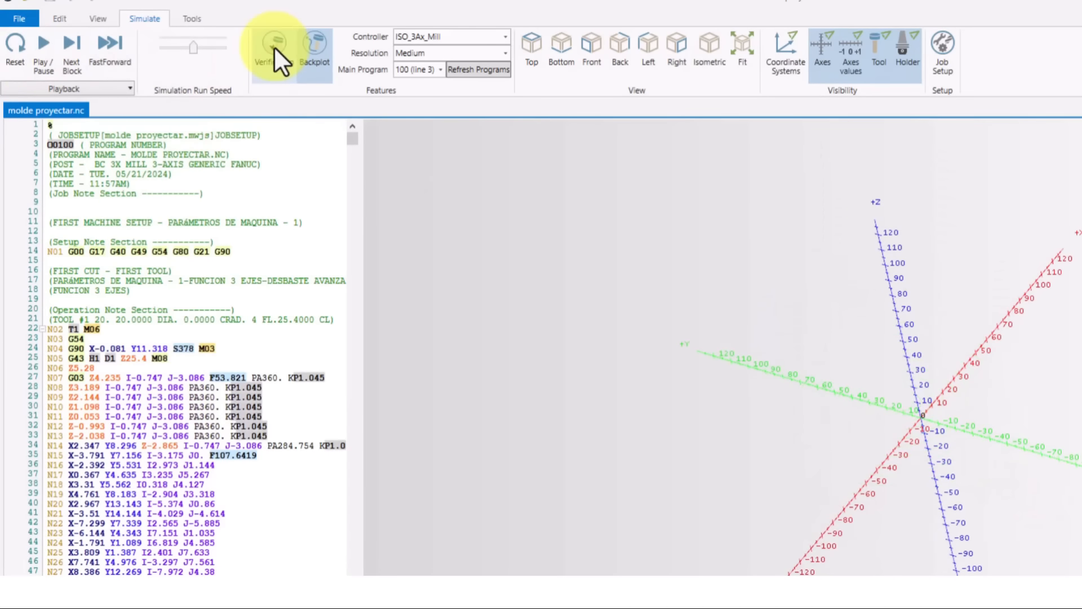
pyautogui.click(274, 47)
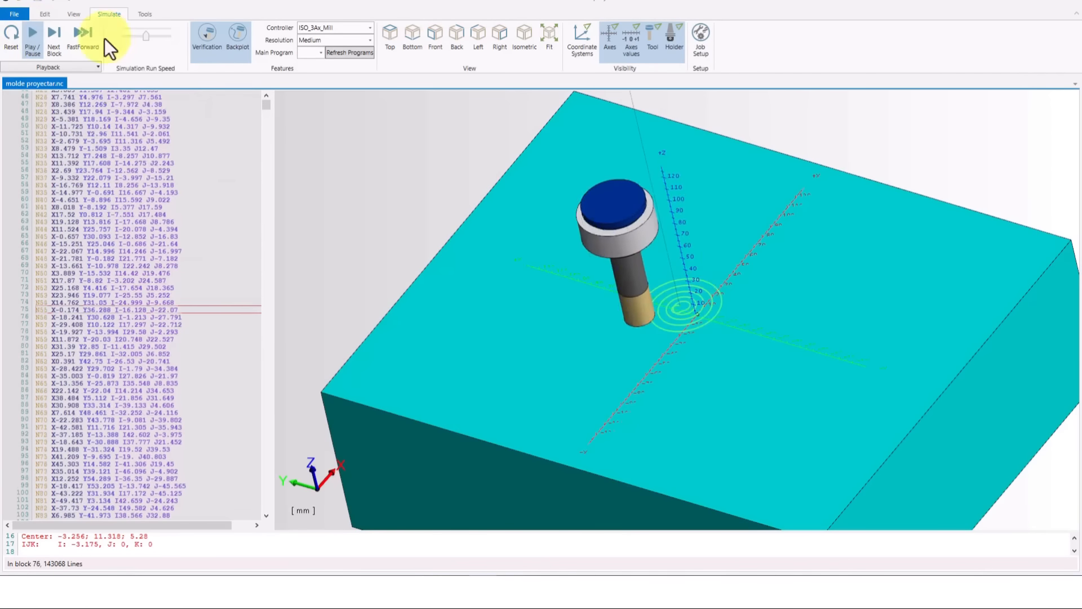
# Fast-forward the material-removal simulation milling the mould pocket into the stock, then stop it
pyautogui.click(90, 34)
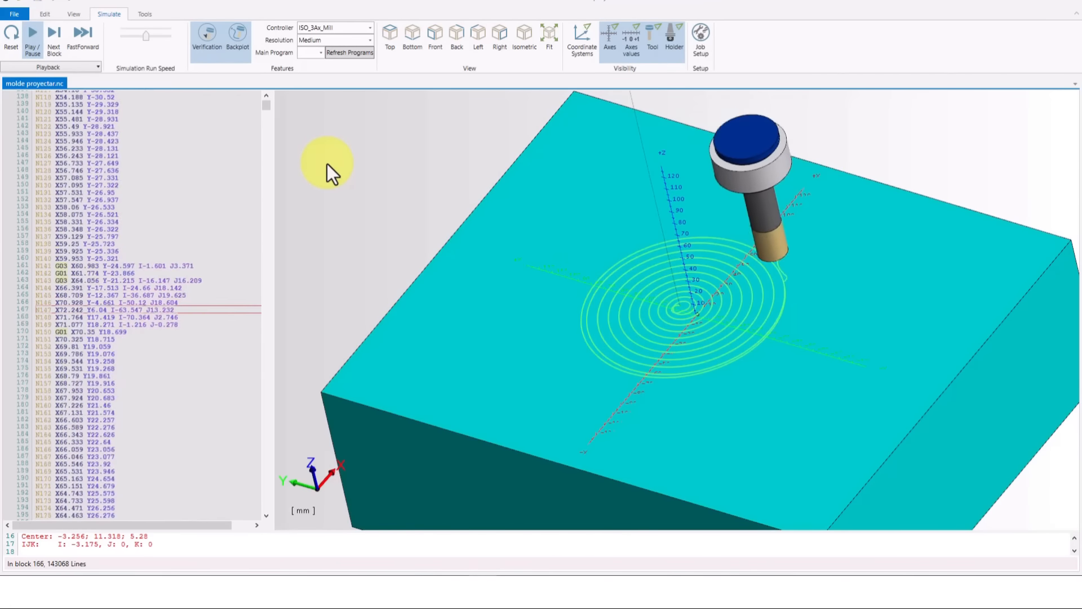
pyautogui.click(35, 31)
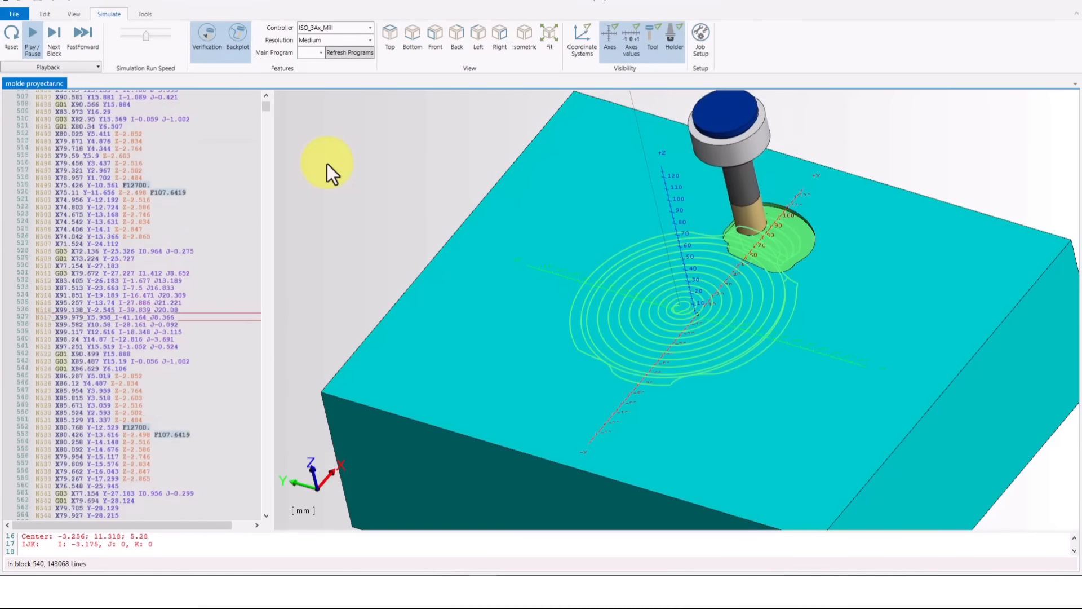
pyautogui.click(26, 46)
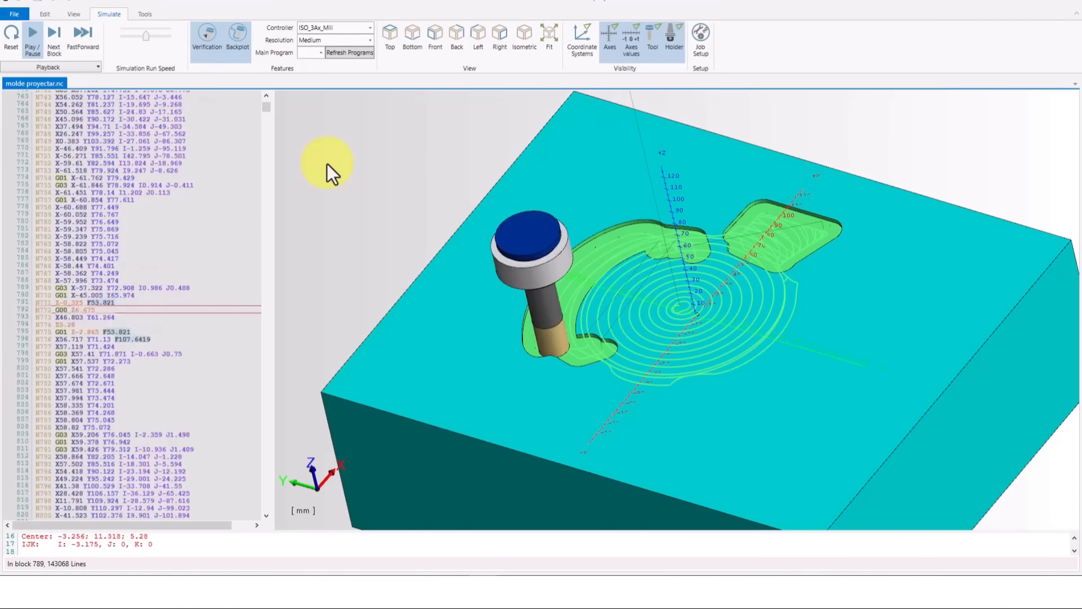
pyautogui.click(32, 34)
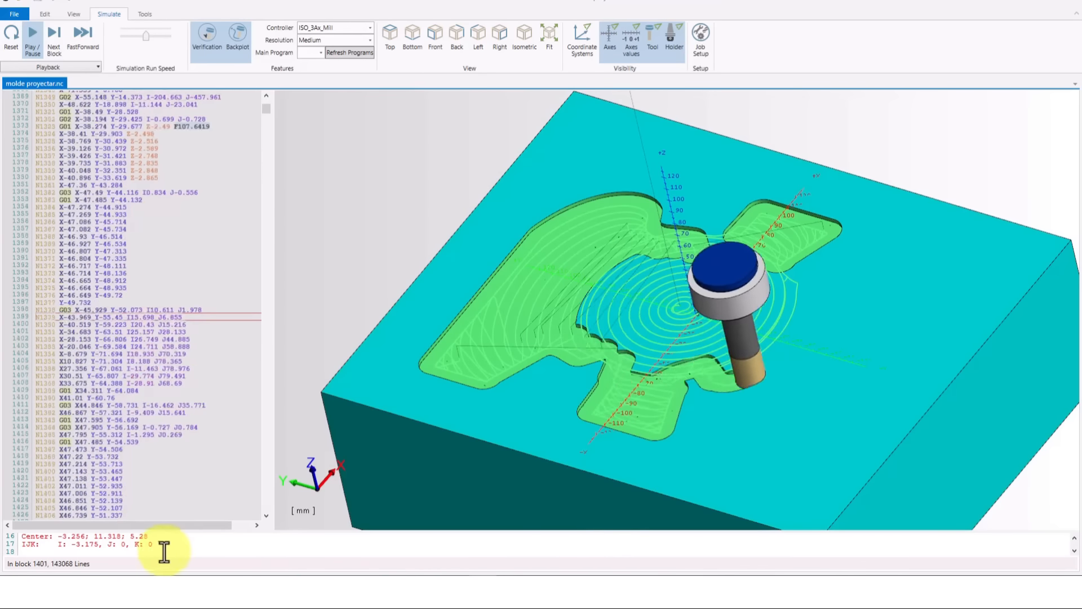
pyautogui.click(35, 32)
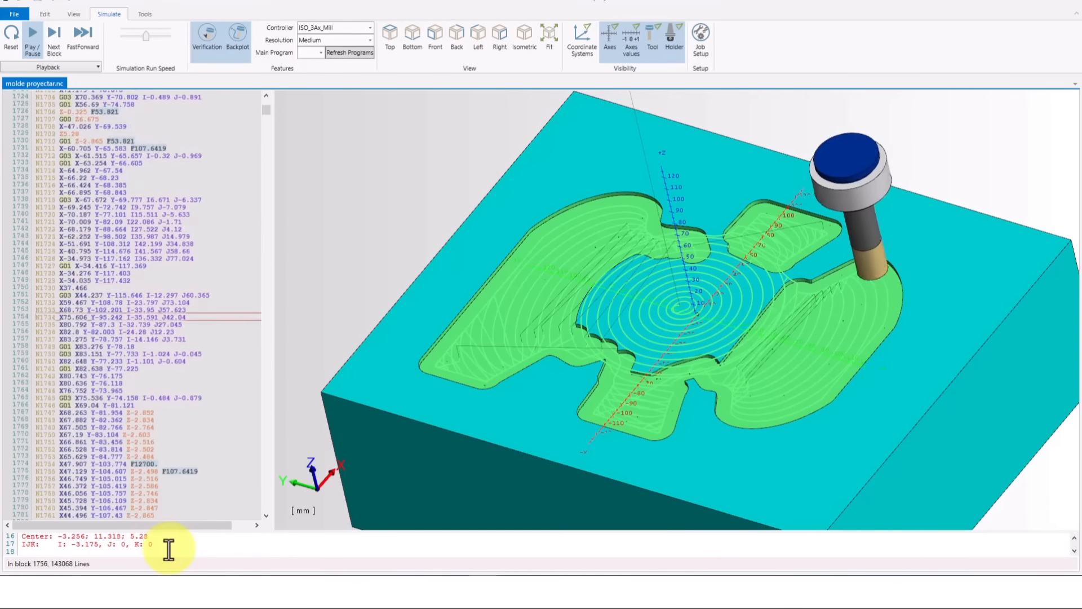
pyautogui.click(34, 29)
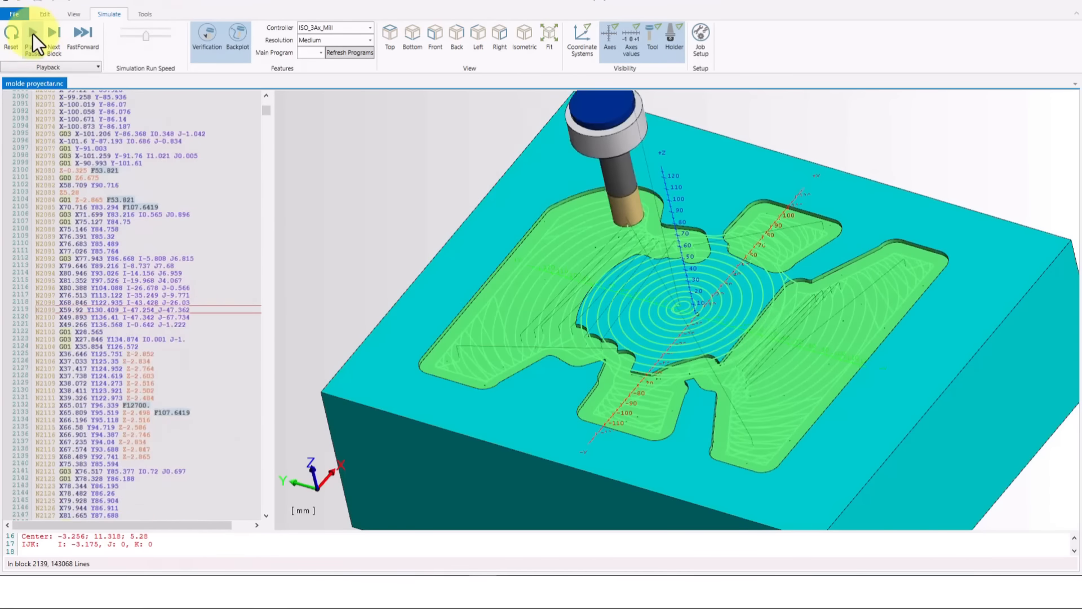
pyautogui.click(35, 31)
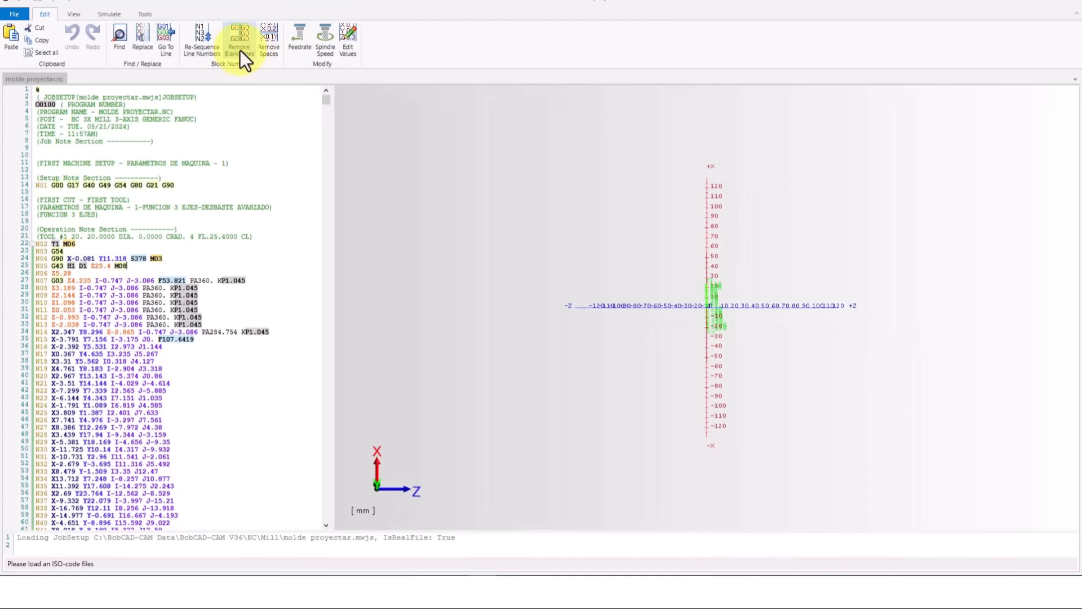
# Remove the blank lines and then all spaces from molde proyectar.nc
pyautogui.click(239, 35)
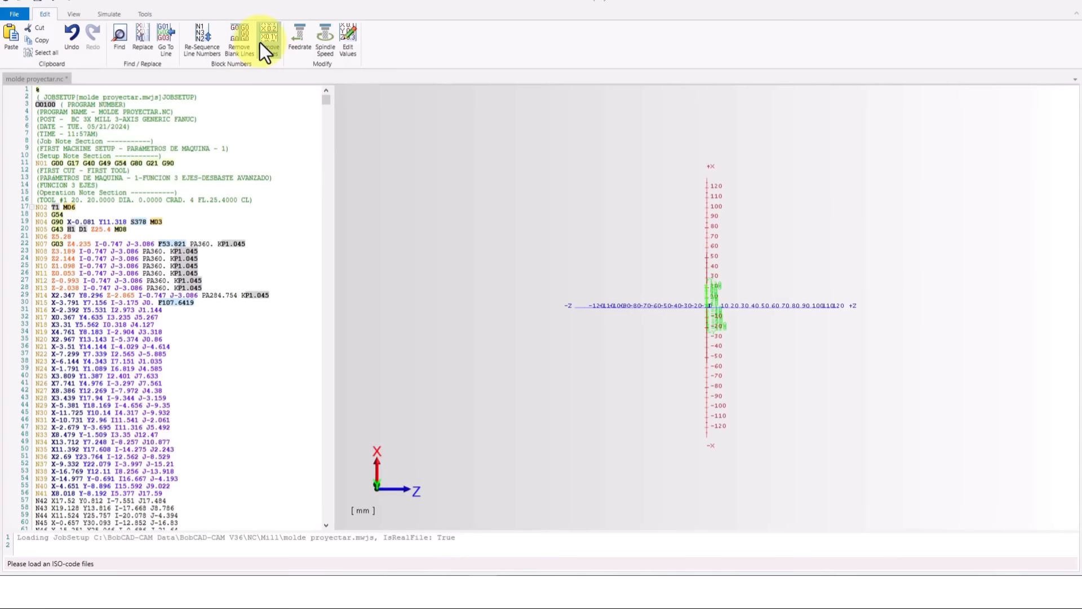
pyautogui.click(269, 35)
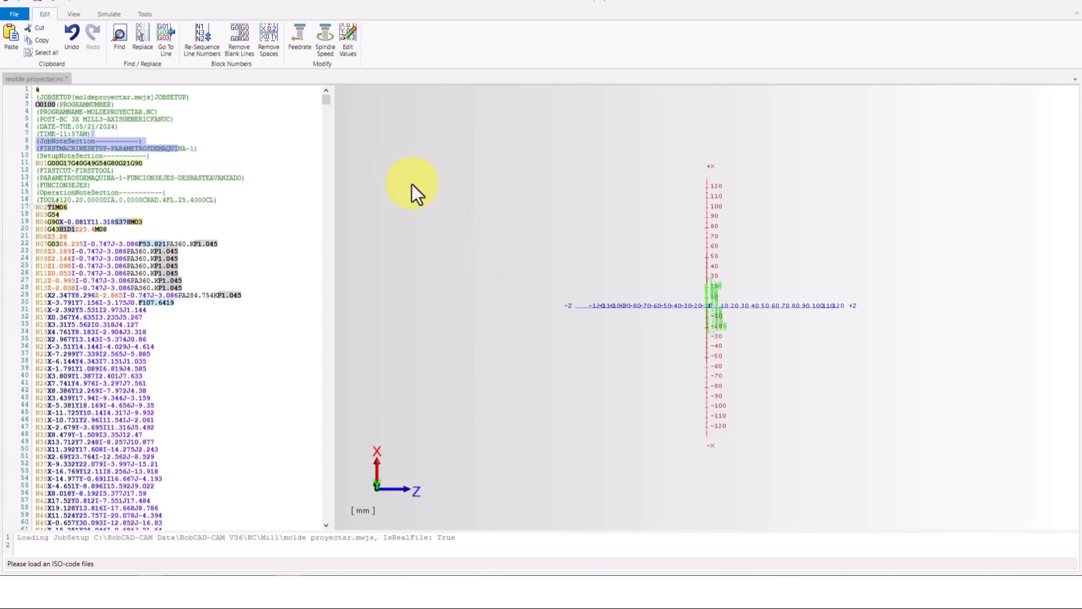
pyautogui.moveTo(122, 34)
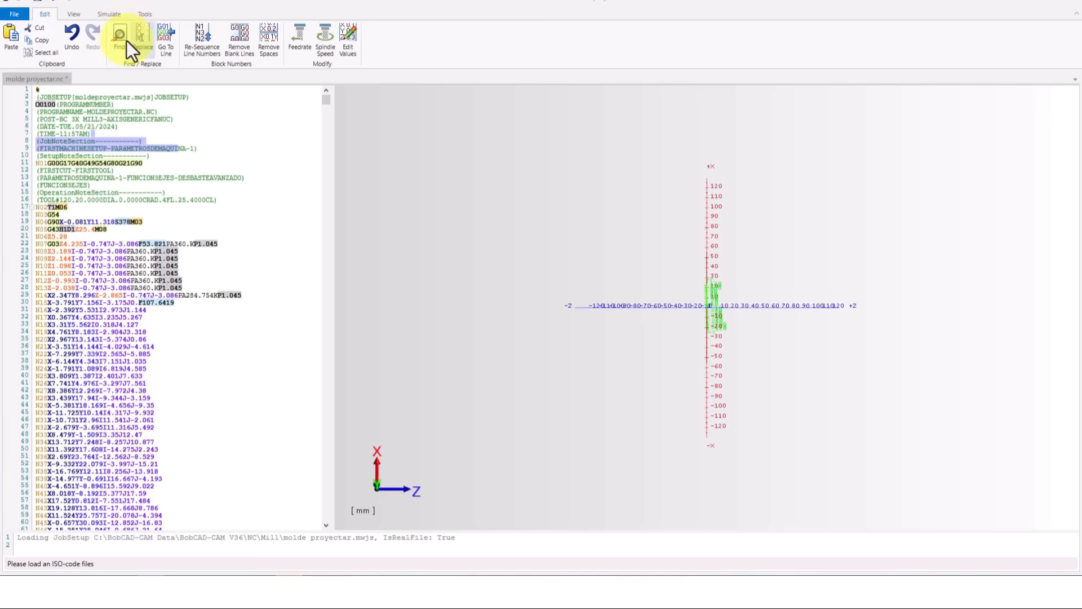
pyautogui.click(120, 35)
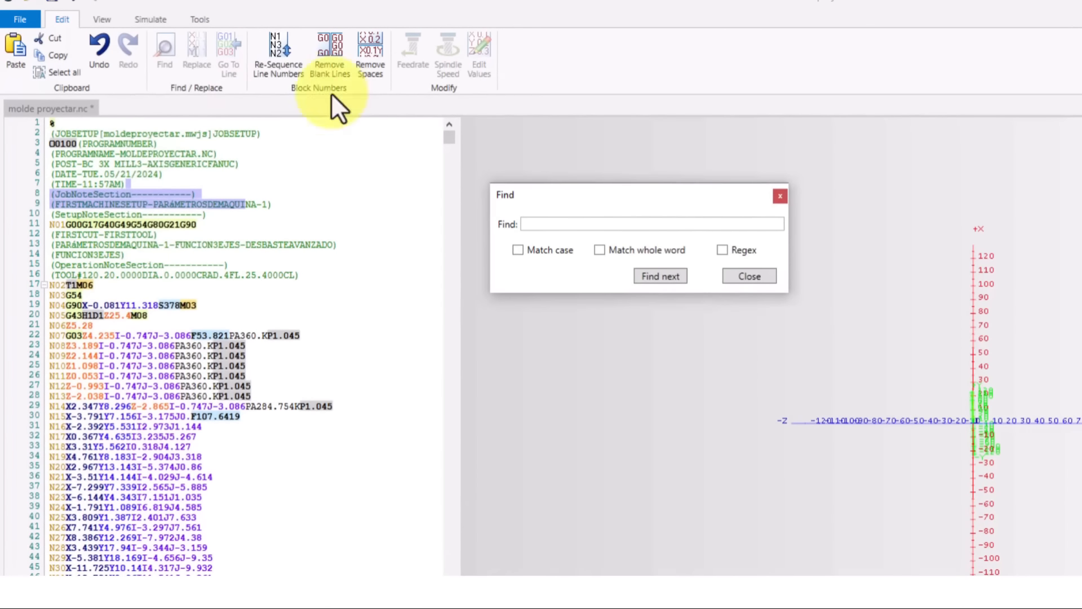
pyautogui.moveTo(208, 451)
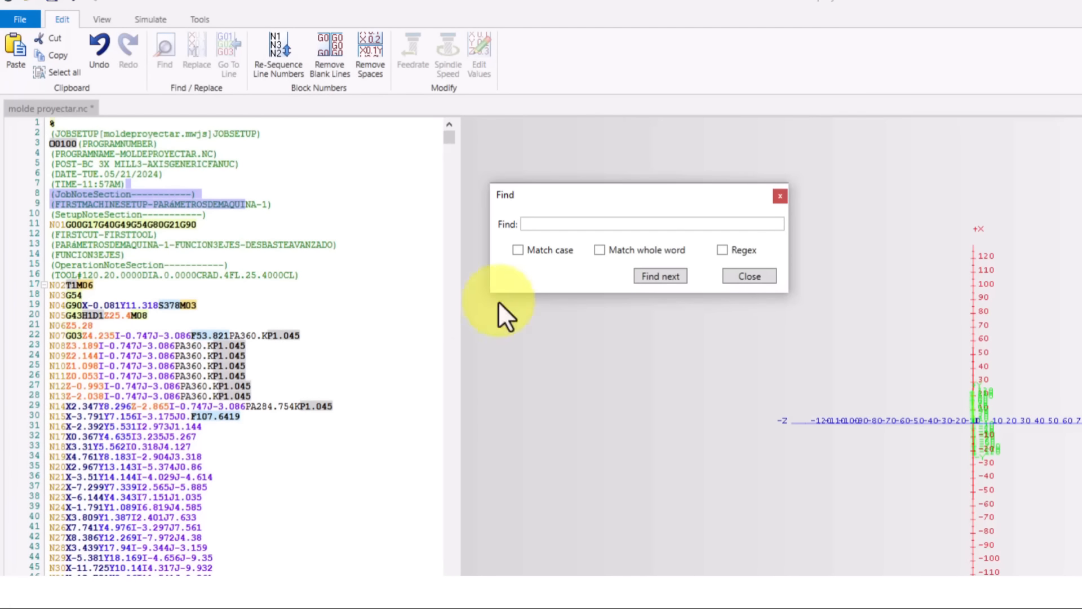
pyautogui.moveTo(633, 265)
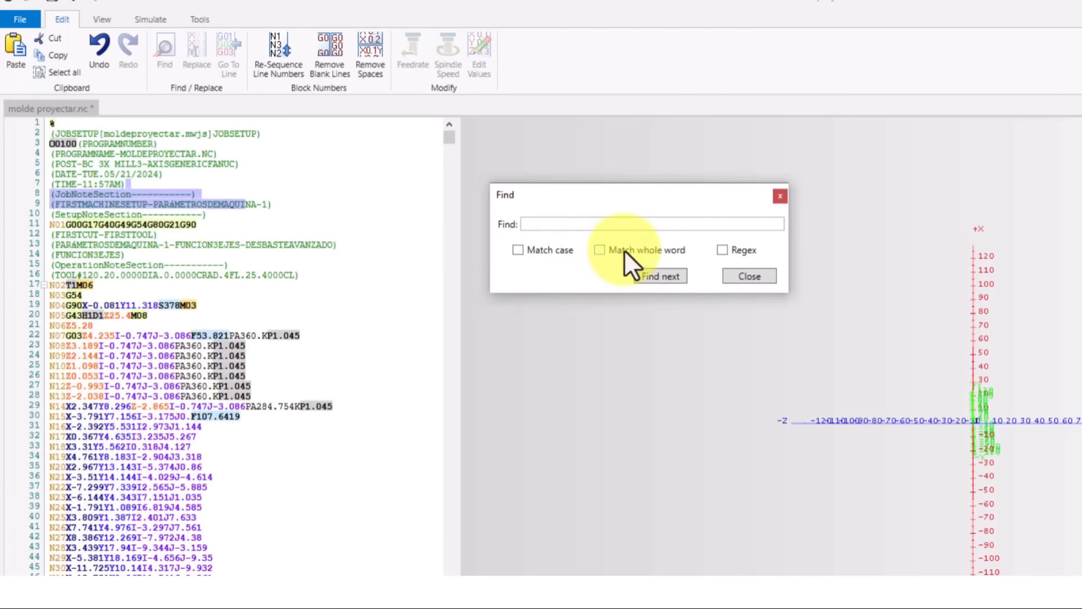
pyautogui.moveTo(742, 266)
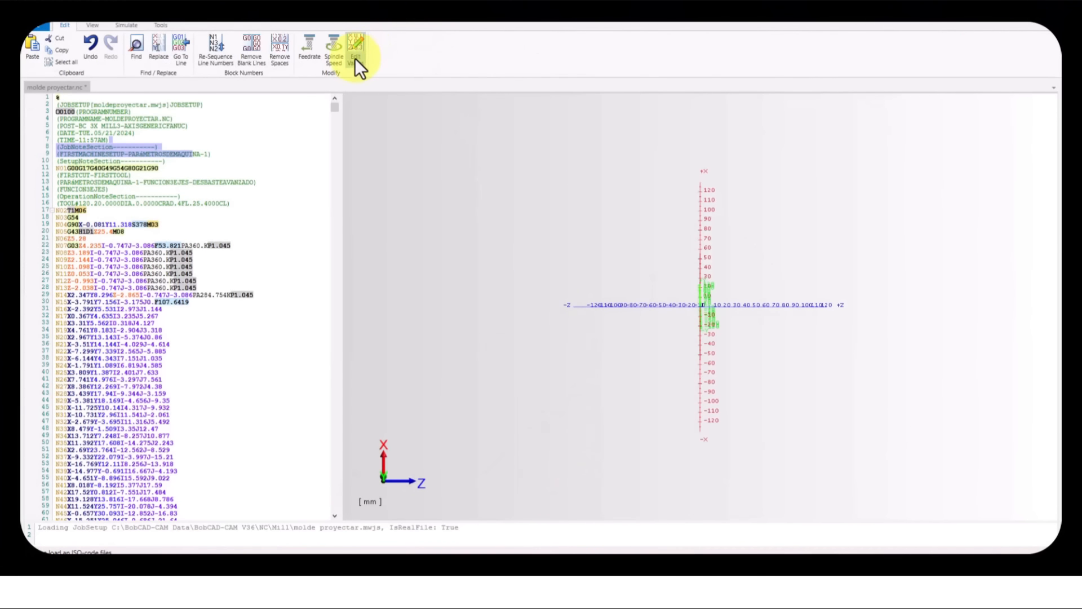
# Use Edit Values to add 1 to every X word across the whole file
pyautogui.click(355, 46)
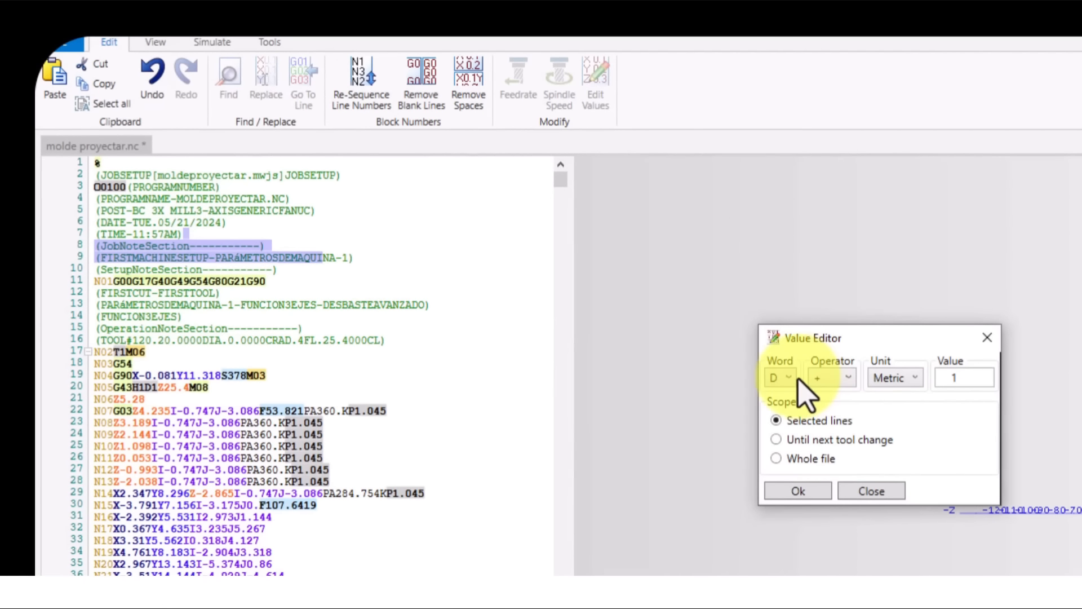
pyautogui.click(791, 377)
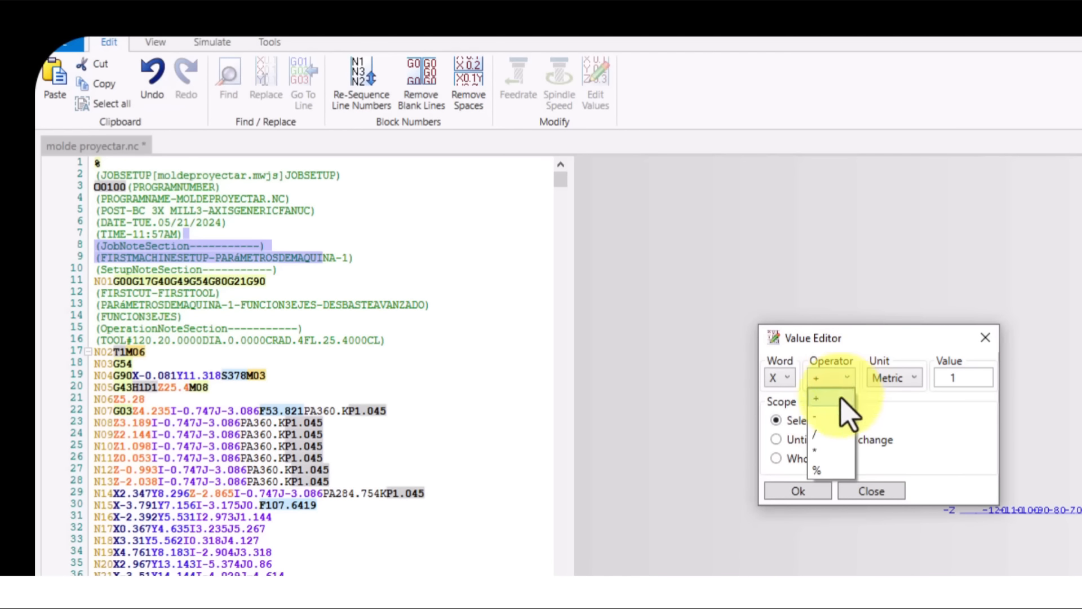
pyautogui.click(814, 397)
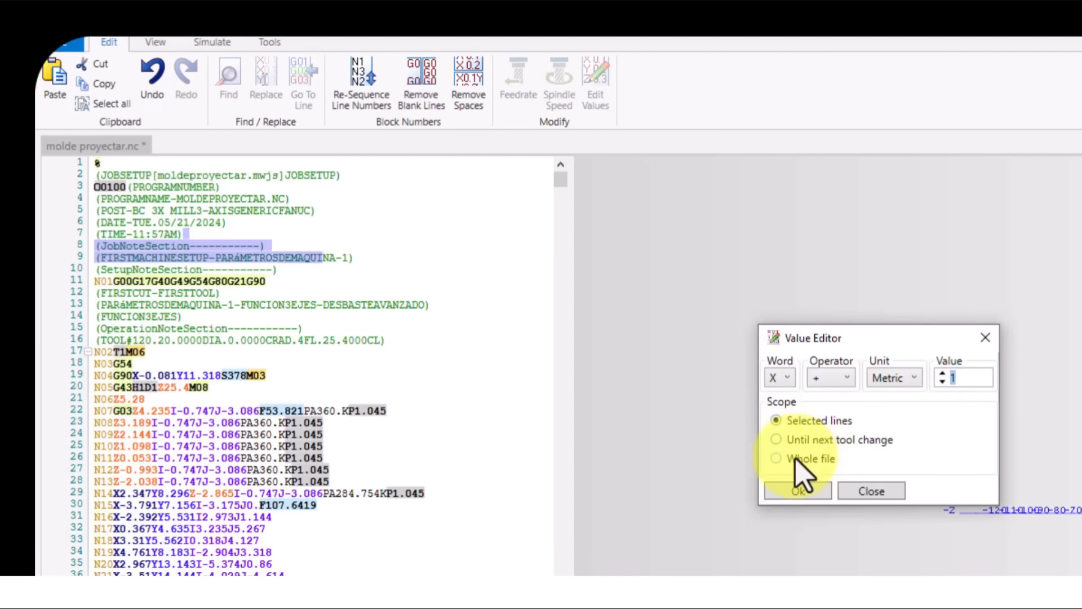
pyautogui.click(776, 459)
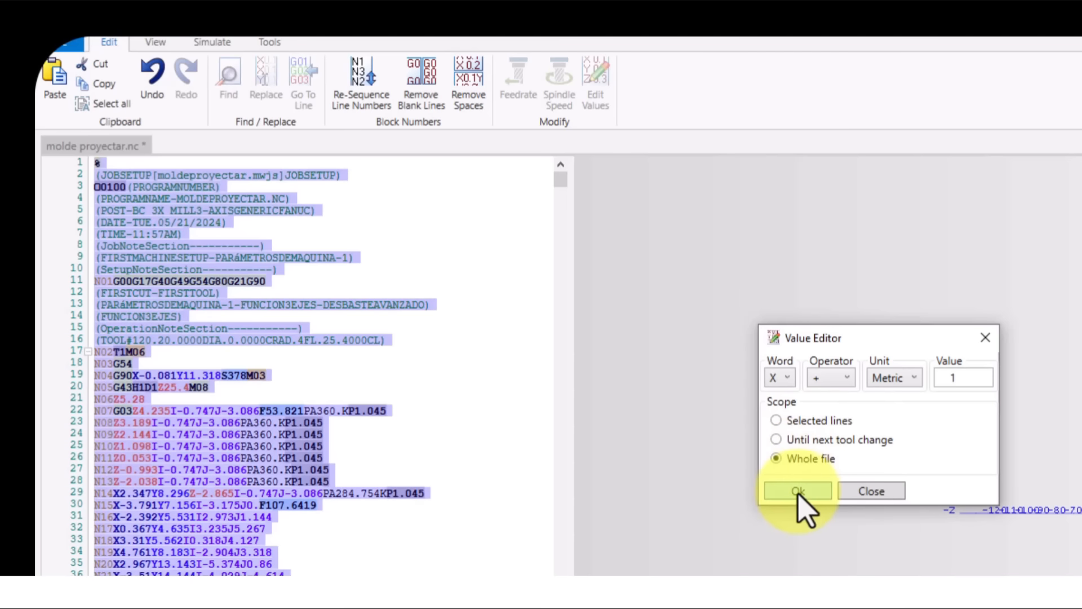
pyautogui.click(797, 491)
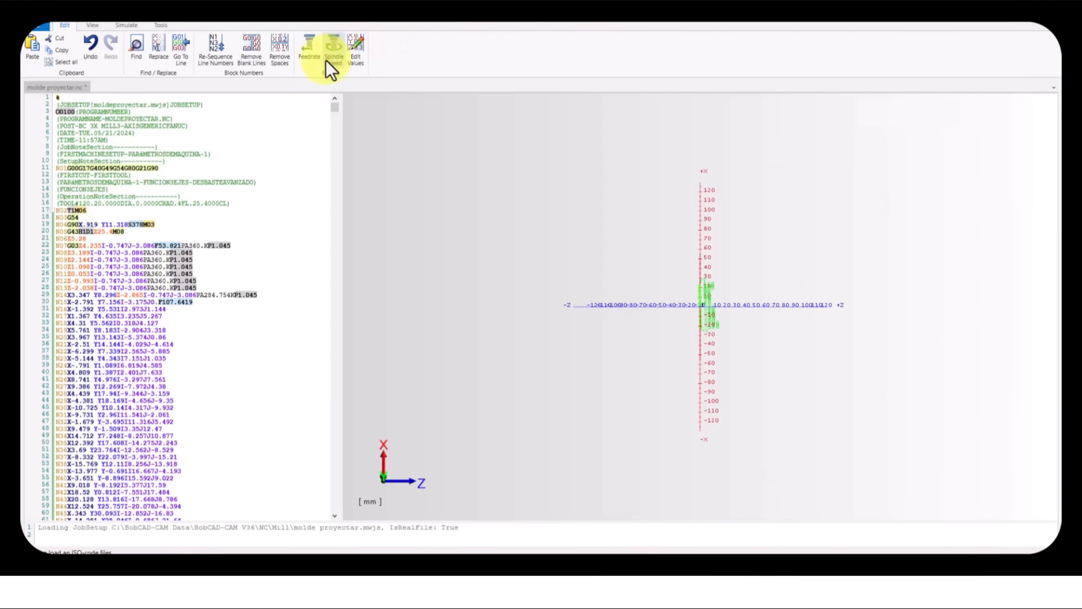
# Scale the program feedrates to 200%, e.g. F53.821 to F107.642
pyautogui.click(309, 48)
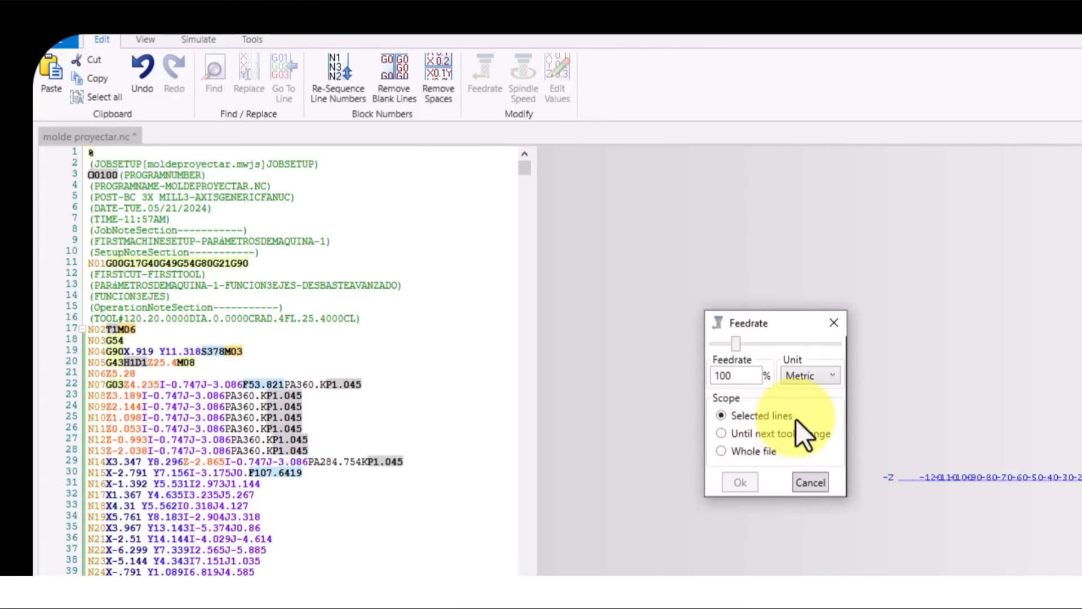
pyautogui.click(721, 434)
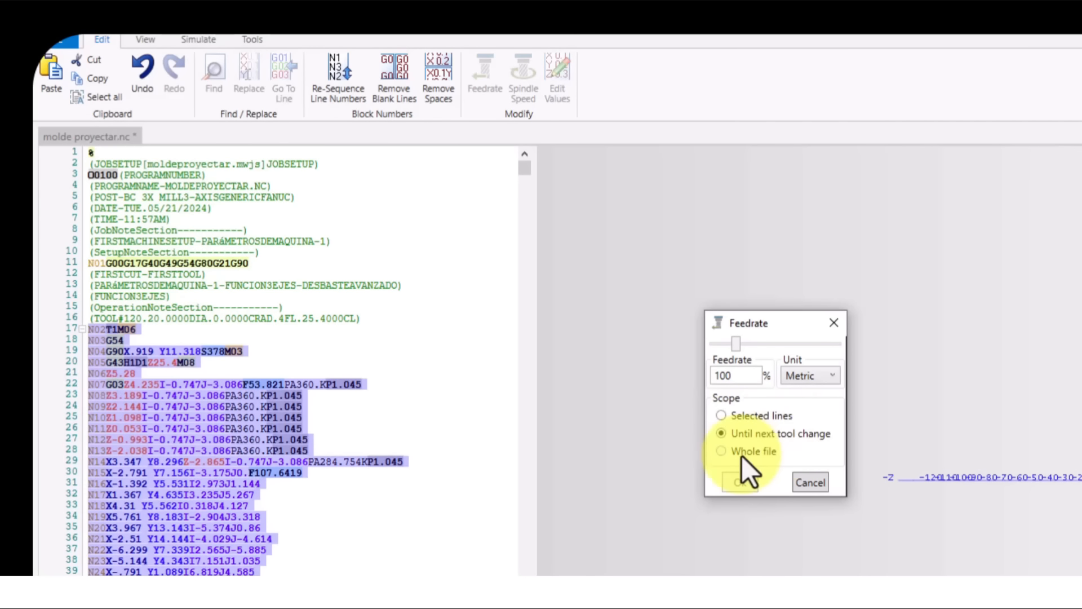
pyautogui.click(721, 451)
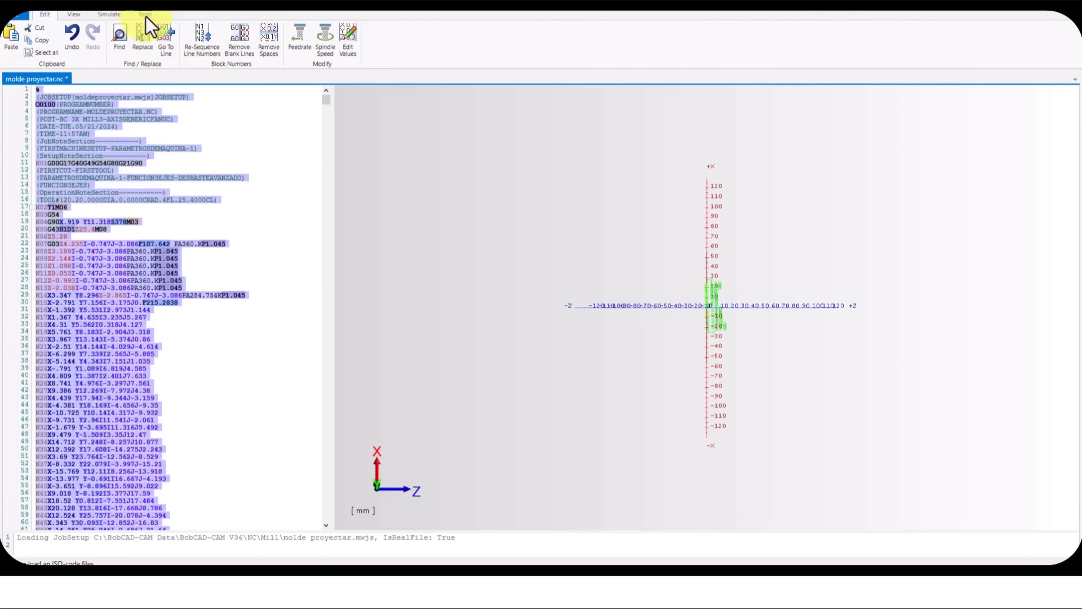
# Open Start DNC Transfer and check the Communication Protocol and Serial Connection settings
pyautogui.click(14, 37)
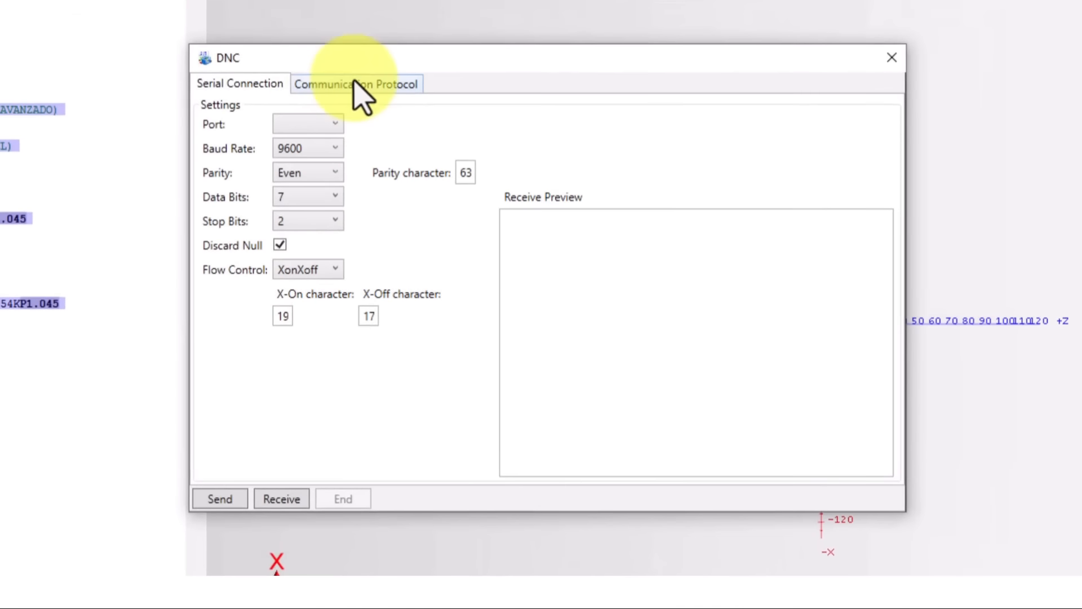
pyautogui.click(356, 83)
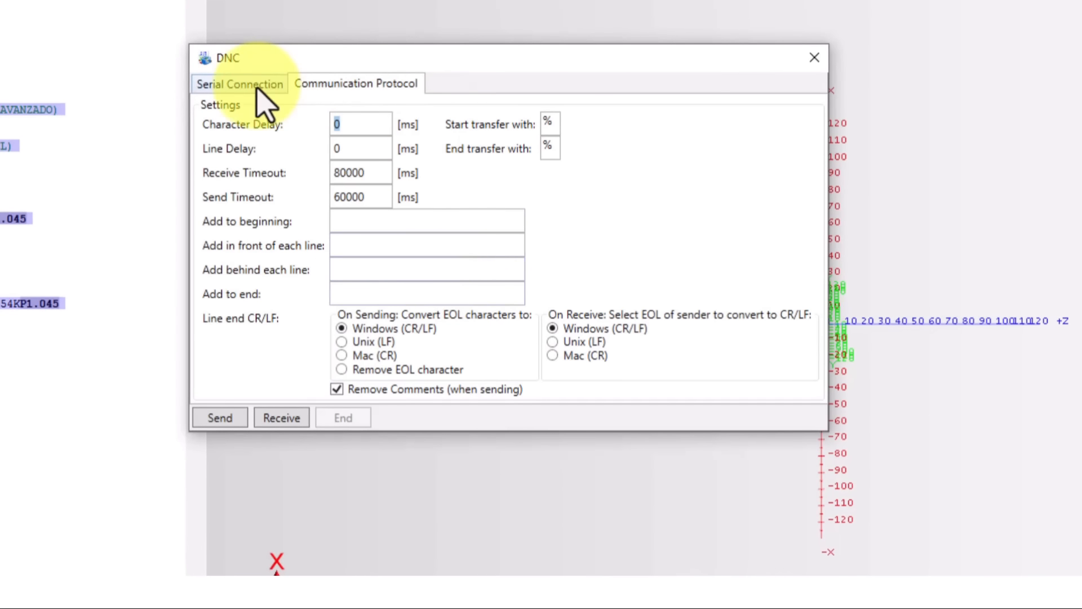
pyautogui.click(240, 84)
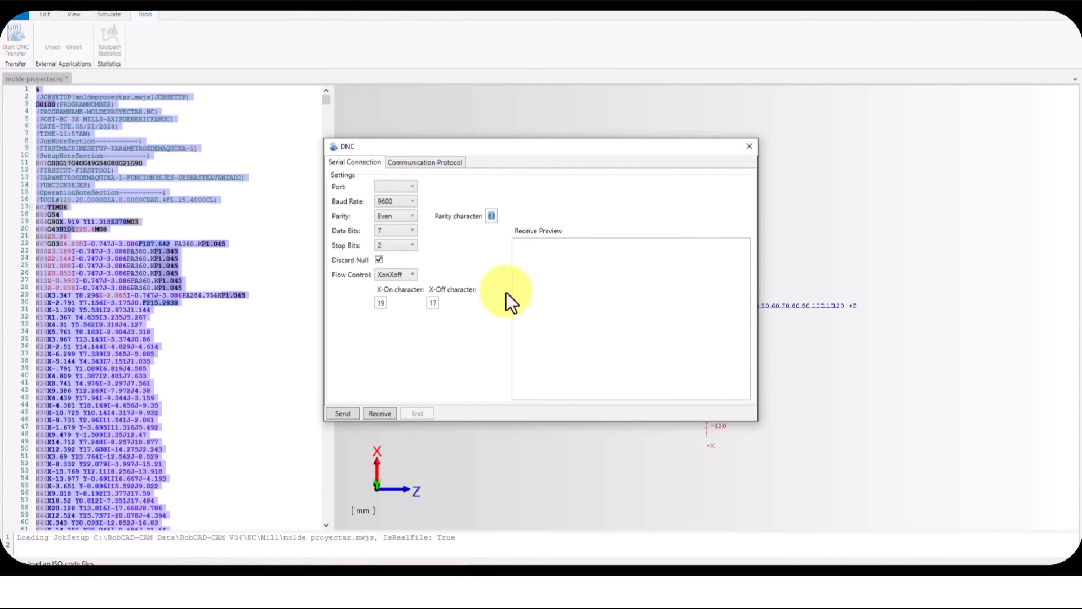
pyautogui.moveTo(636, 354)
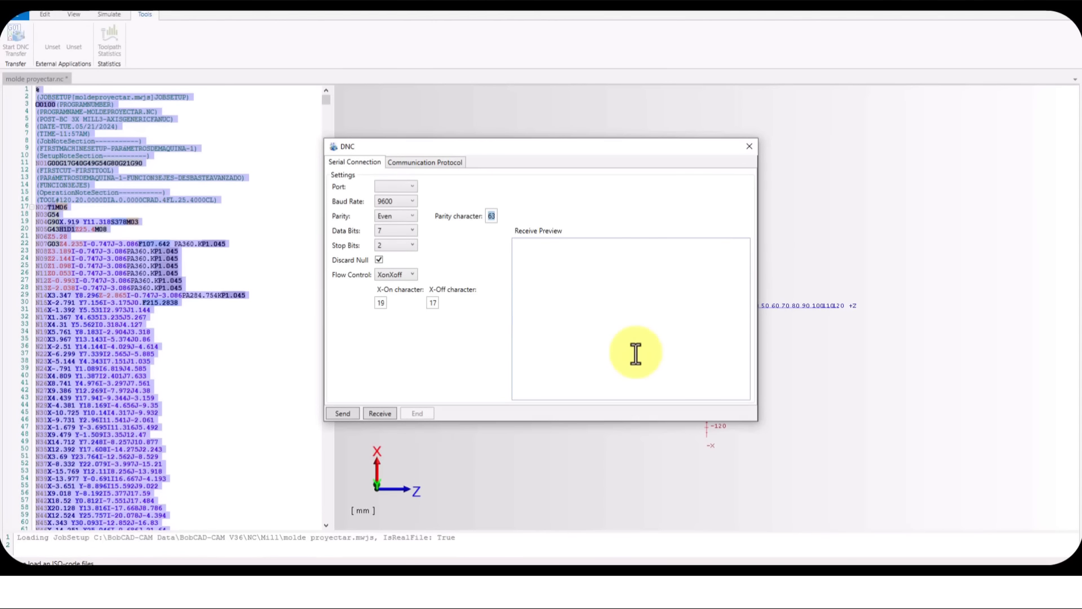
pyautogui.moveTo(750, 143)
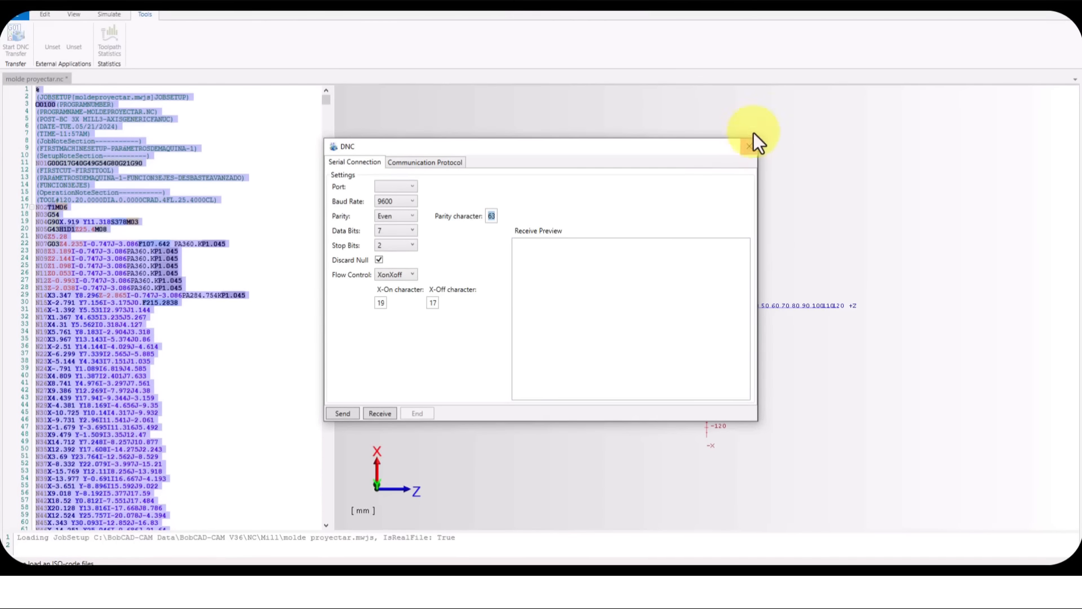